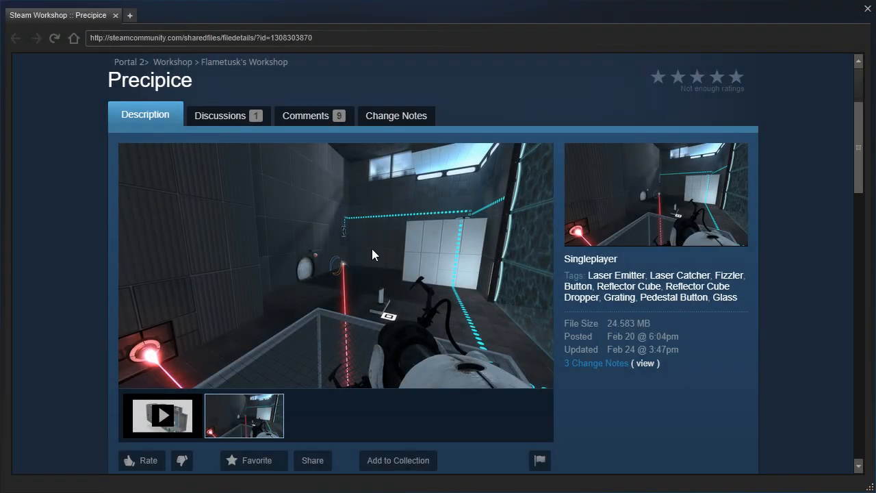
Step: Look around the Precipice chamber toward the white panel above the water
scroll("down", 3)
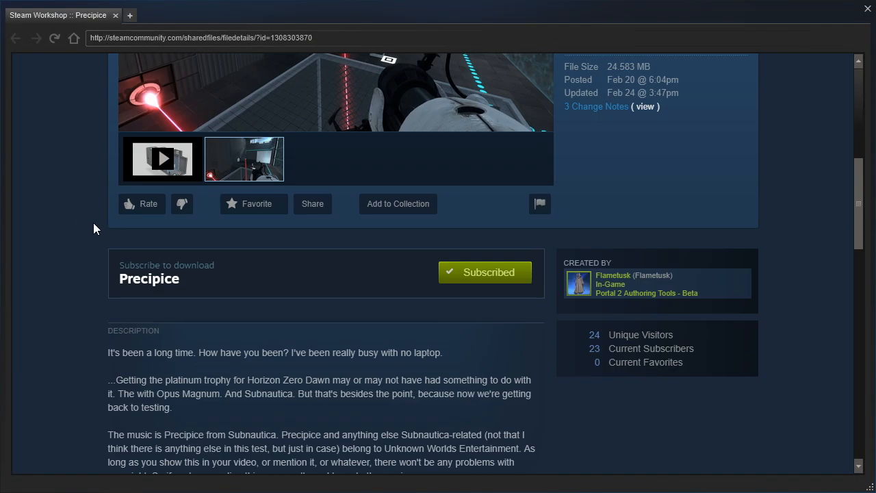
mouse_move(99, 224)
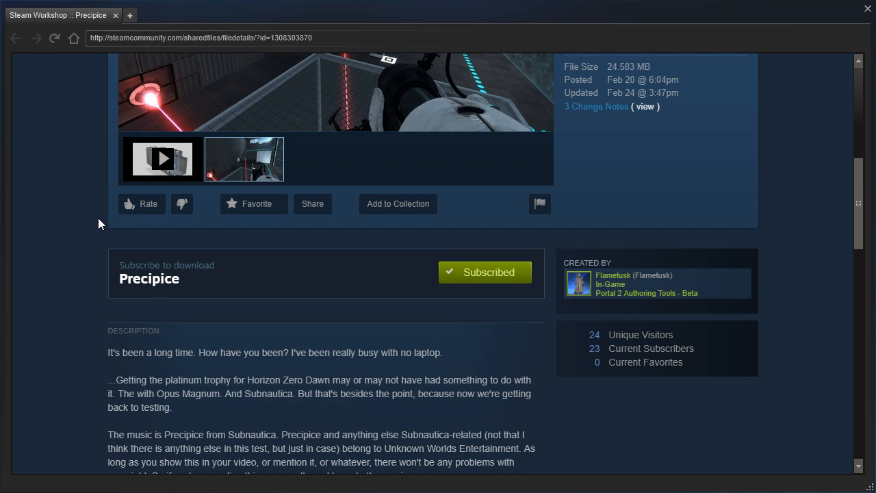
scroll("down", 3)
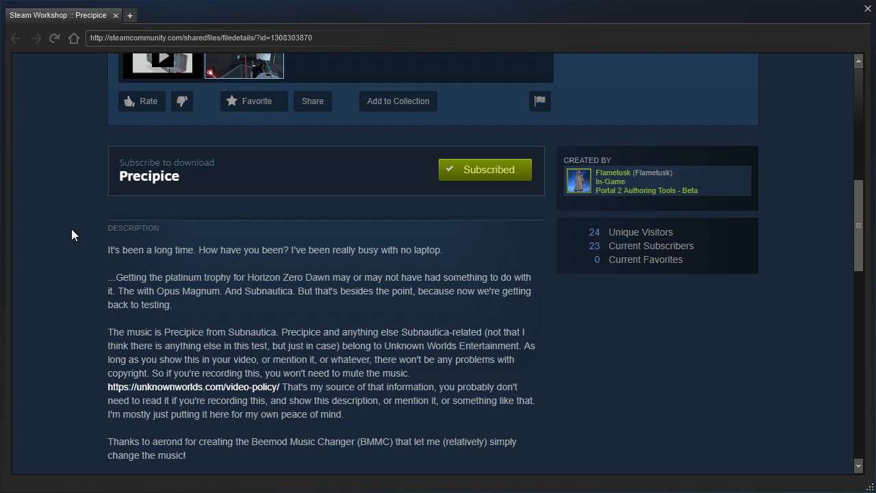
scroll("down", 3)
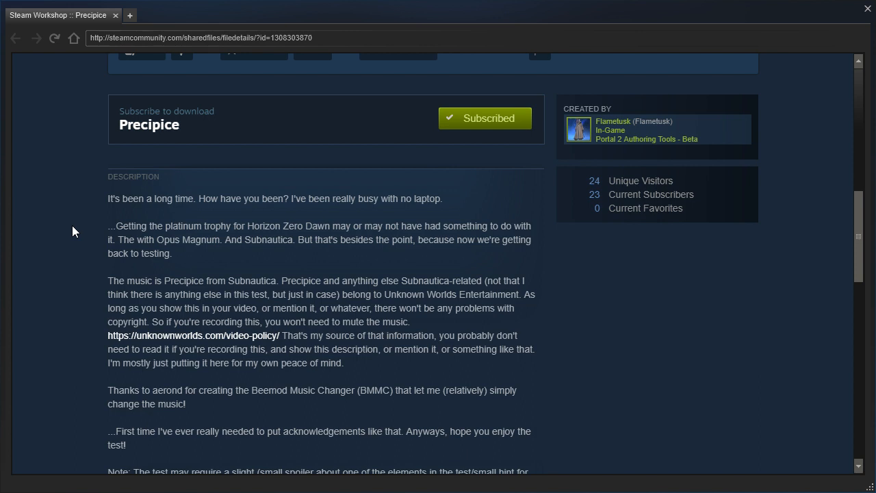
scroll("down", 3)
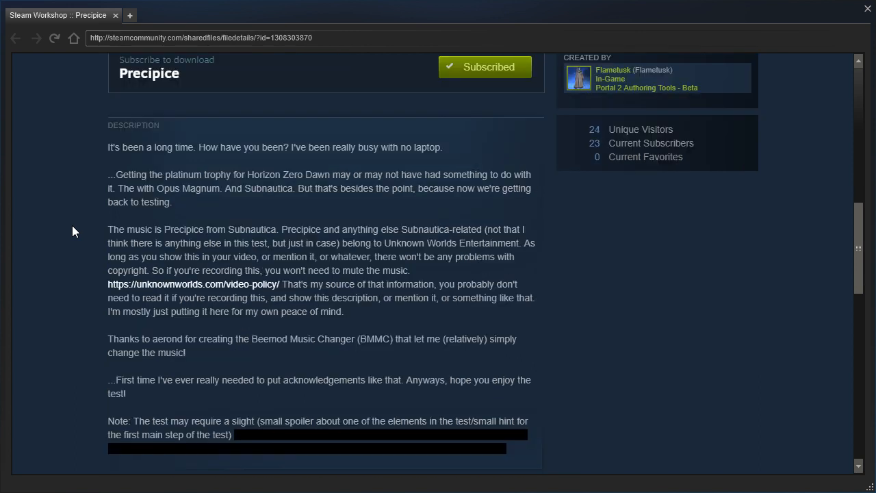
mouse_move(88, 334)
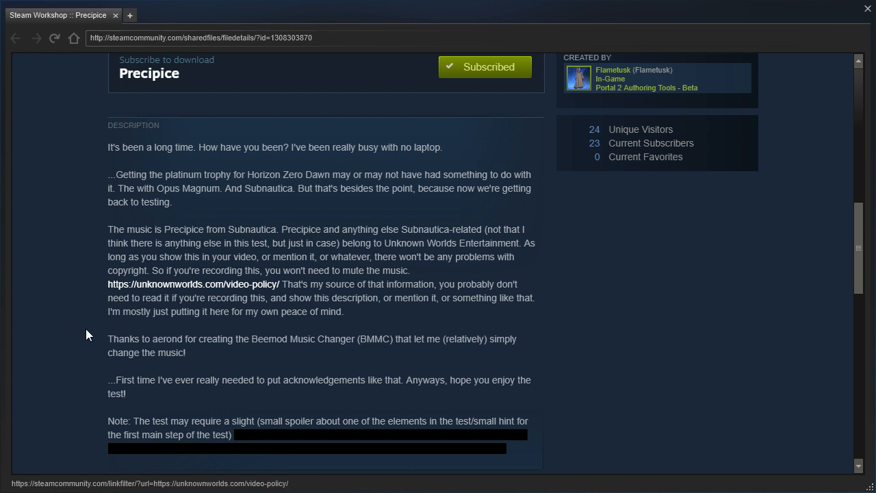
scroll("up", 3)
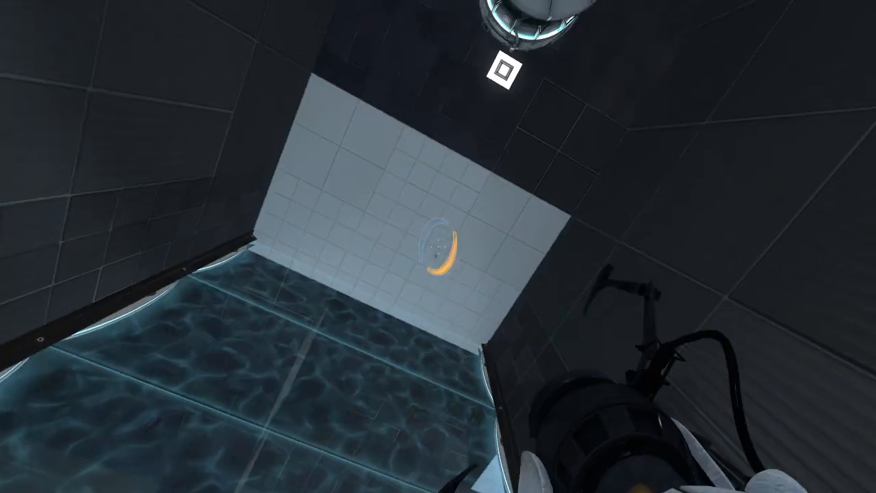
Step: Fire a portal onto the far white panel near the red laser
left_click(438, 247)
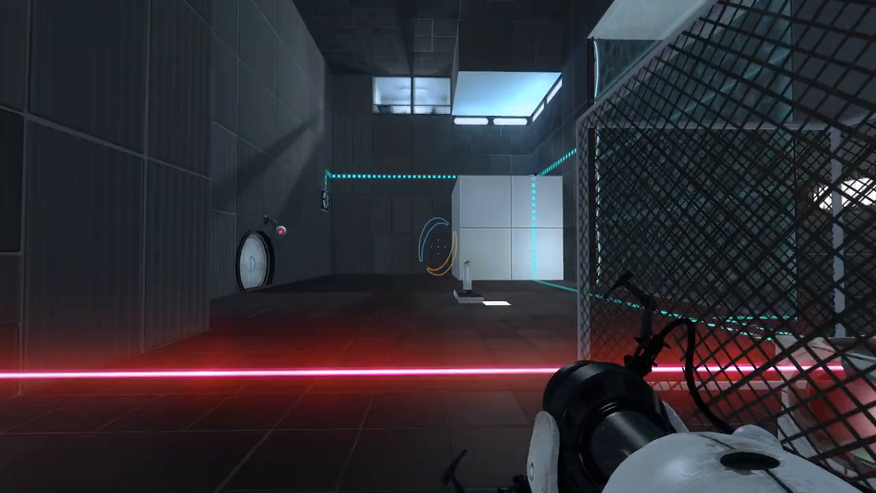
Step: Fire portals so the red laser emerges from the white panel beside the mesh cage
left_click(438, 247)
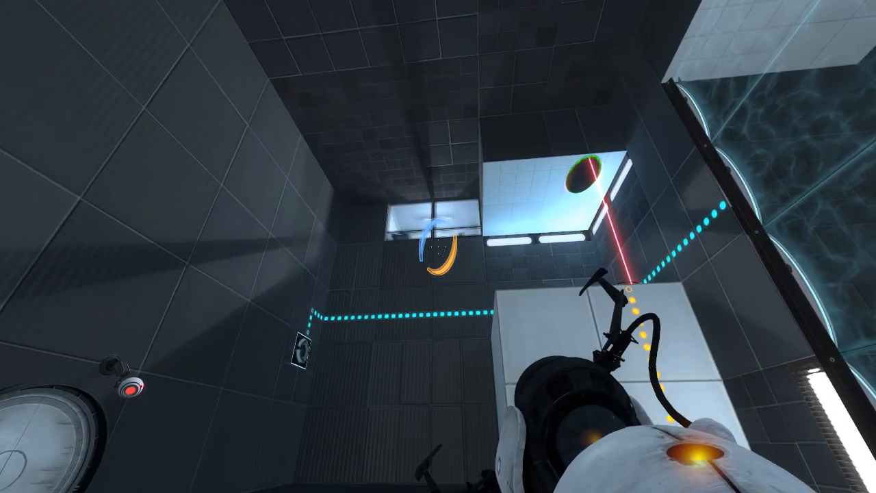
mouse_move(437, 246)
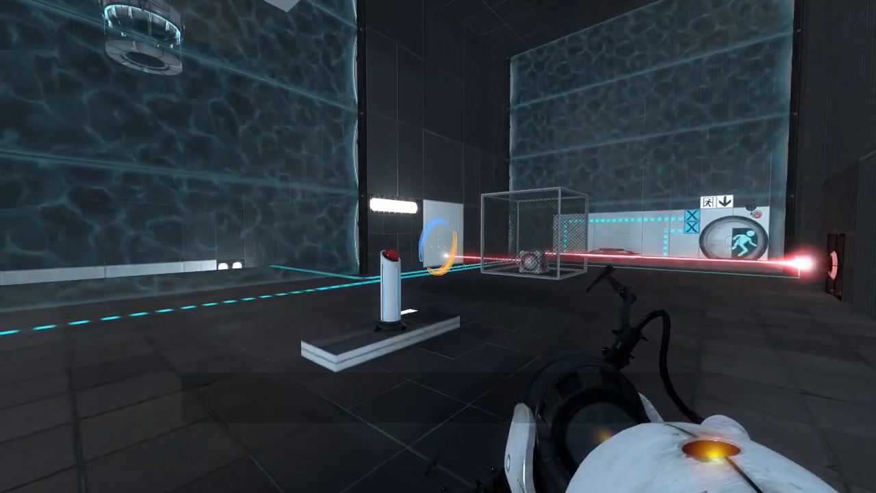
left_click(438, 246)
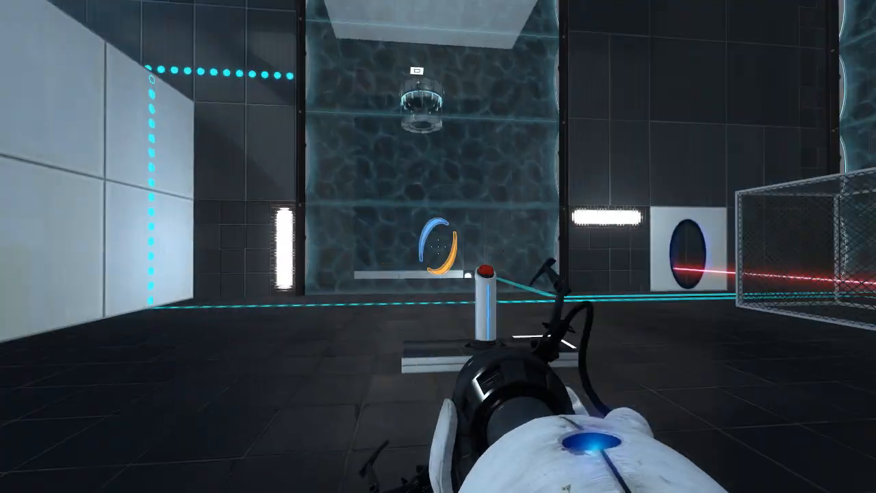
mouse_move(438, 246)
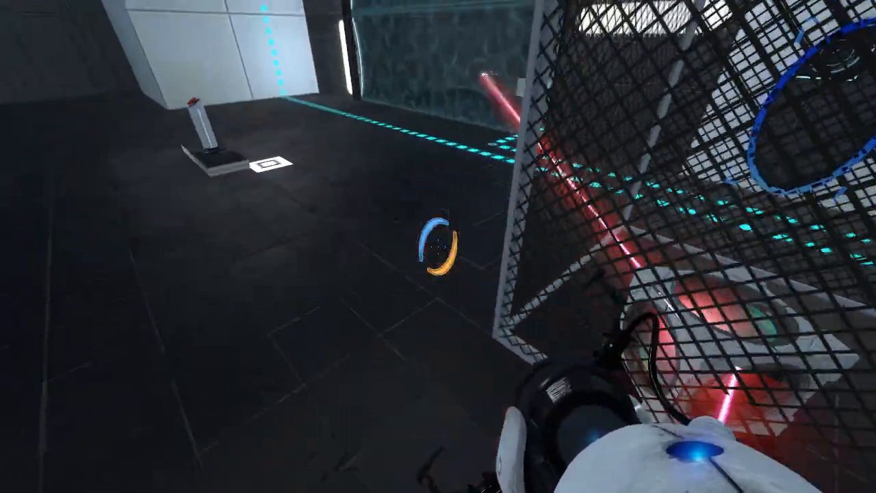
mouse_move(437, 246)
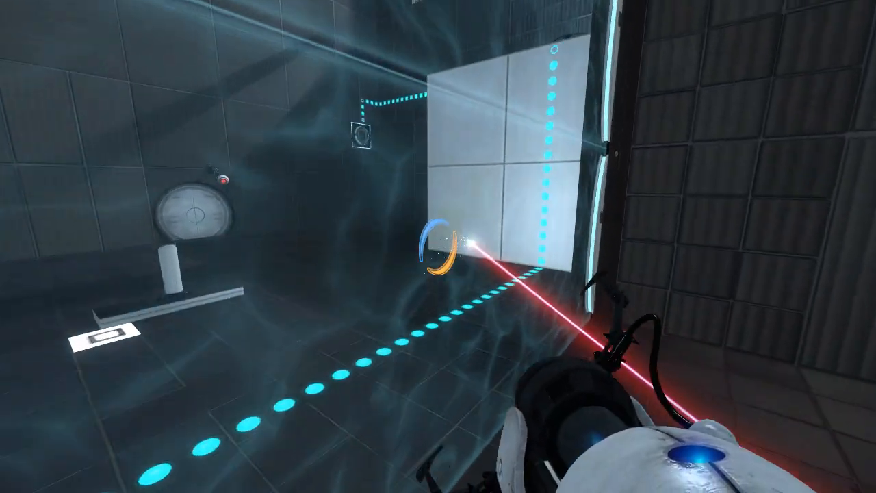
Step: Place portals where the laser hits the white panel and on the white surface above
left_click(438, 246)
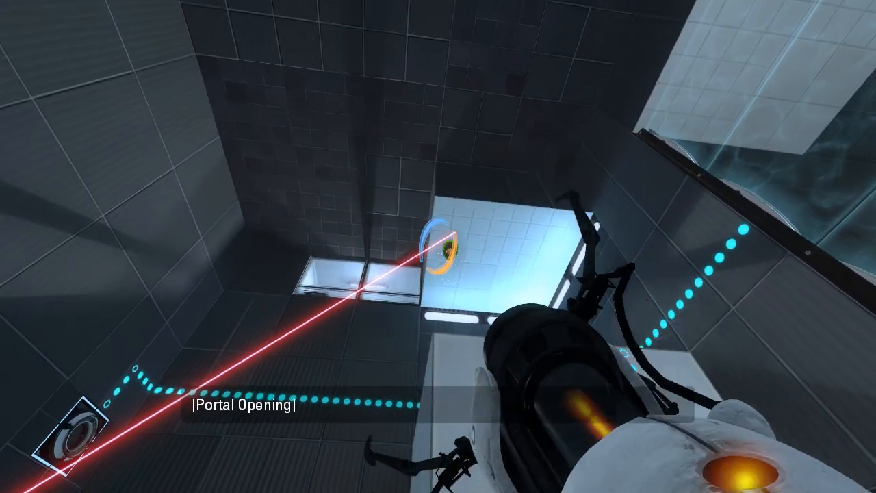
left_click(438, 246)
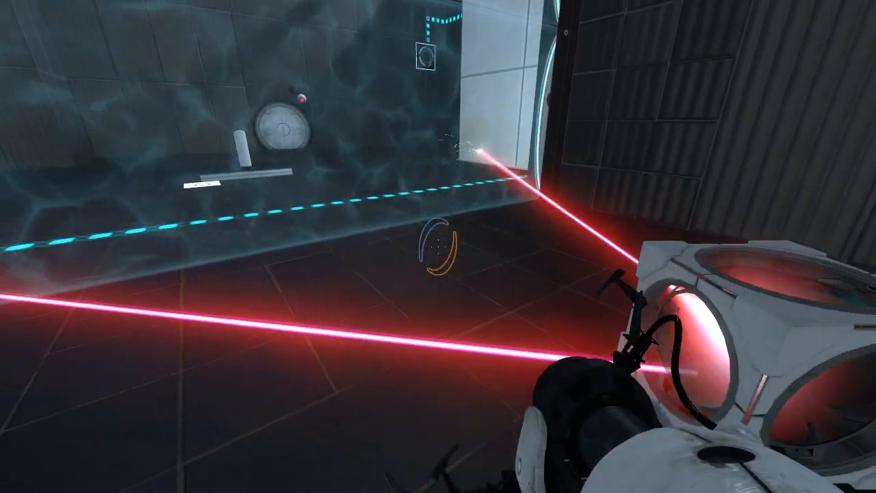
Step: Fire a portal beside the dropper room where the fresh reflection cube lands
left_click(438, 247)
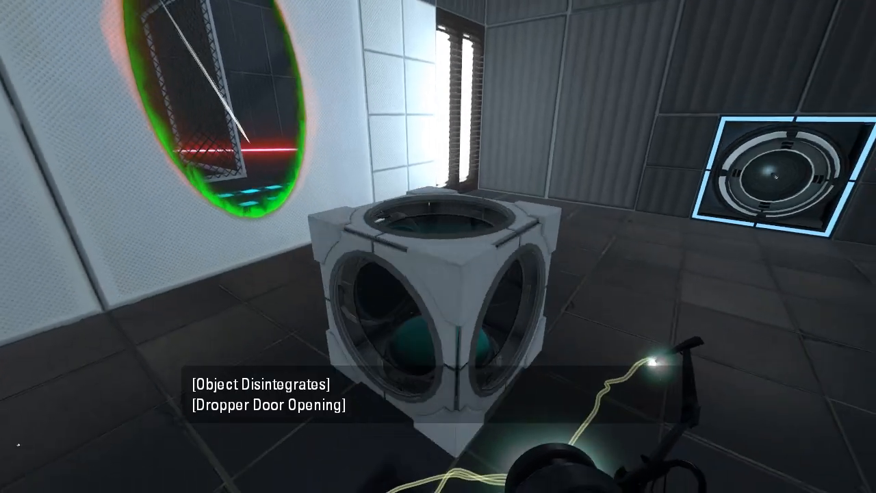
mouse_move(438, 247)
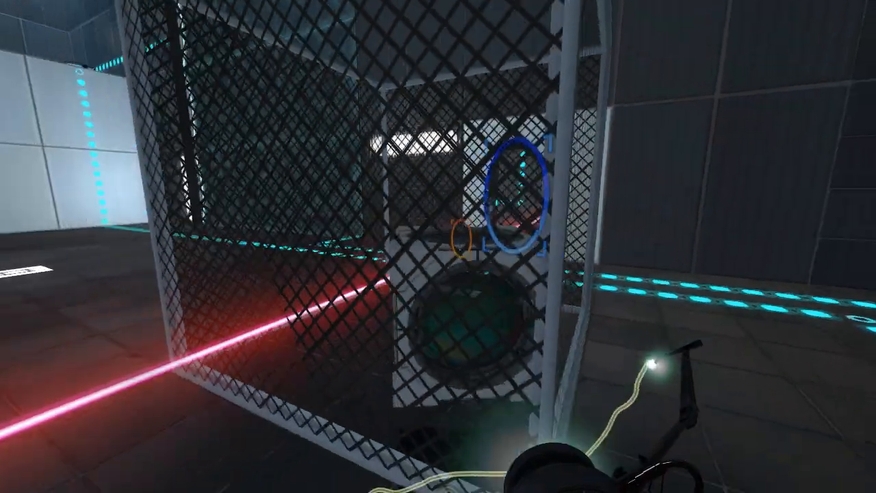
Step: Fire a portal so the reflection cube ends up behind the mesh cage by the laser
left_click(438, 247)
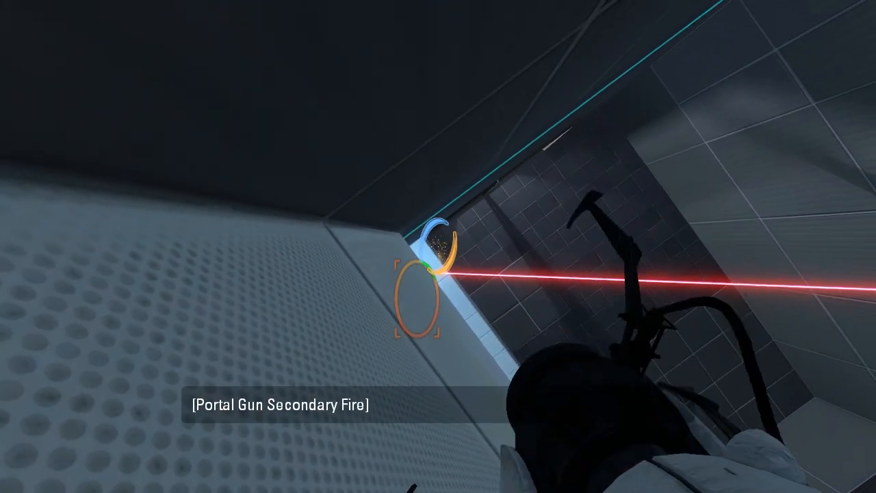
mouse_move(438, 246)
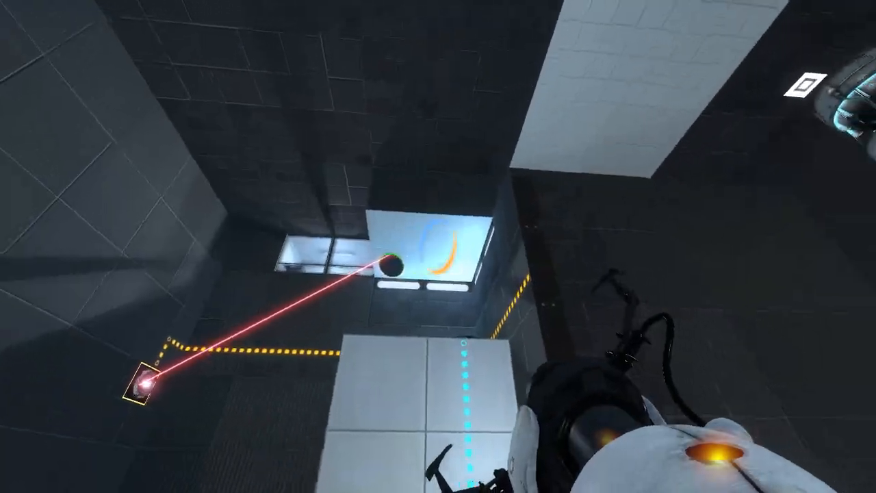
Step: Place a portal on the high white panel so the laser descends from it
left_click(438, 246)
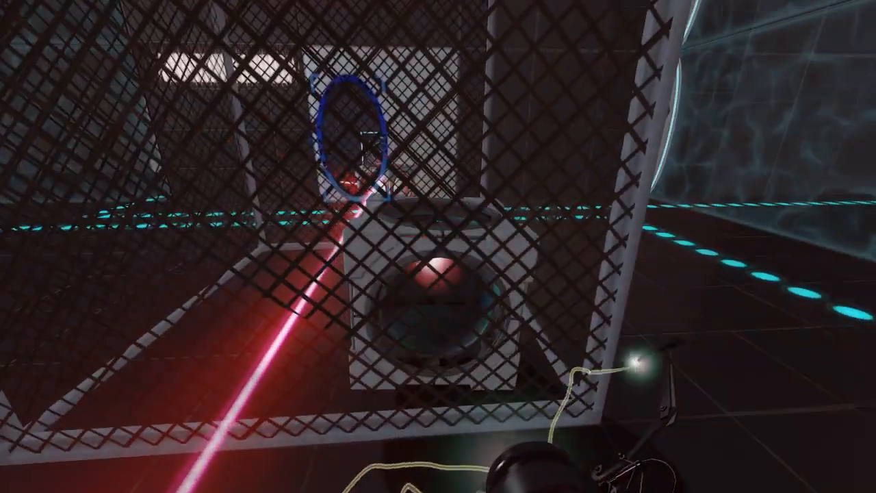
left_click(438, 247)
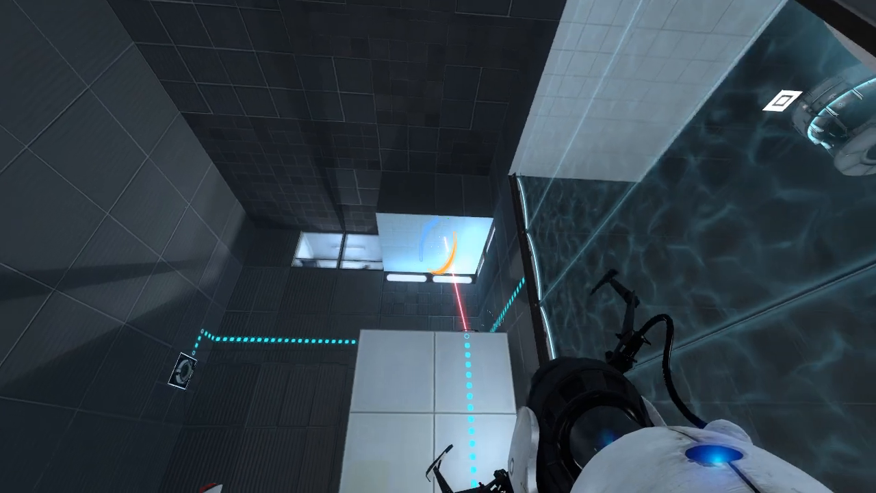
Step: Fire a blue portal onto the right-hand white wall panel near the cage
left_click(438, 247)
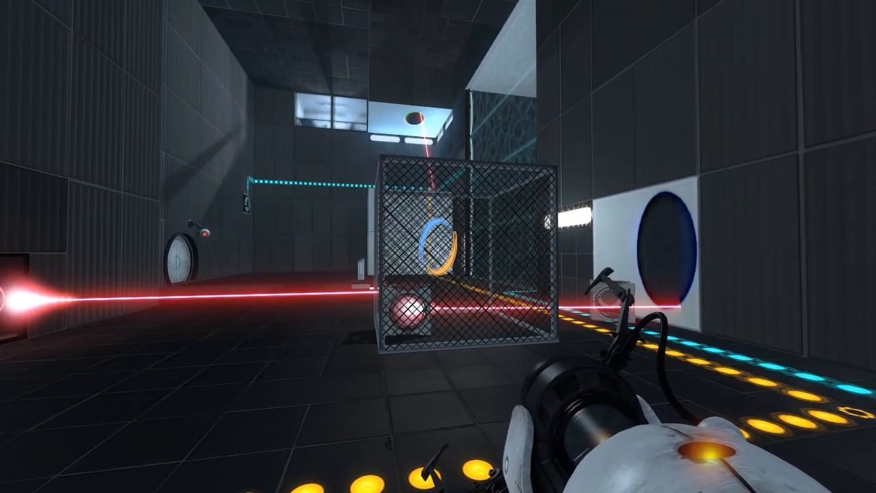
mouse_move(438, 247)
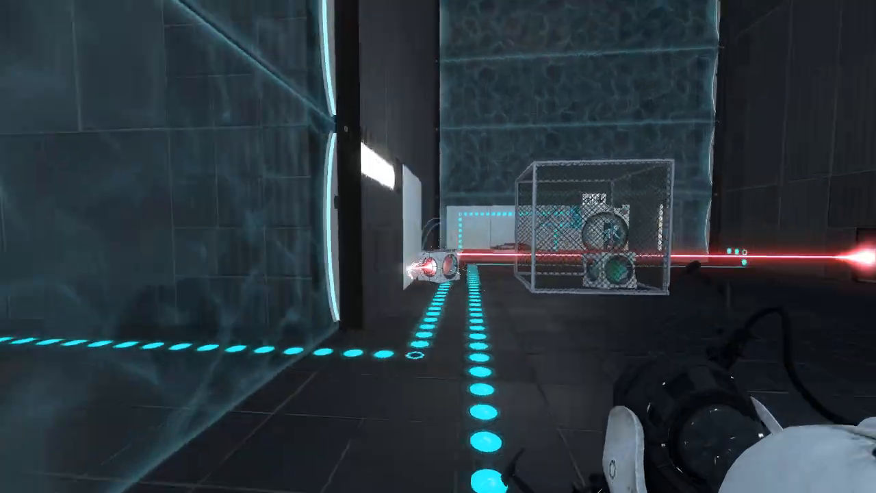
Step: Fire the orange portal onto the high angled panel so the laser runs past the cage
left_click(438, 246)
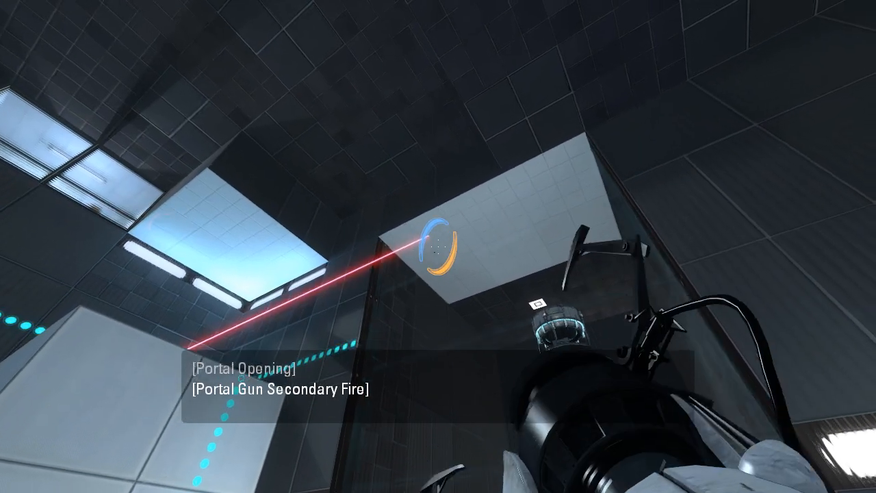
left_click(438, 246)
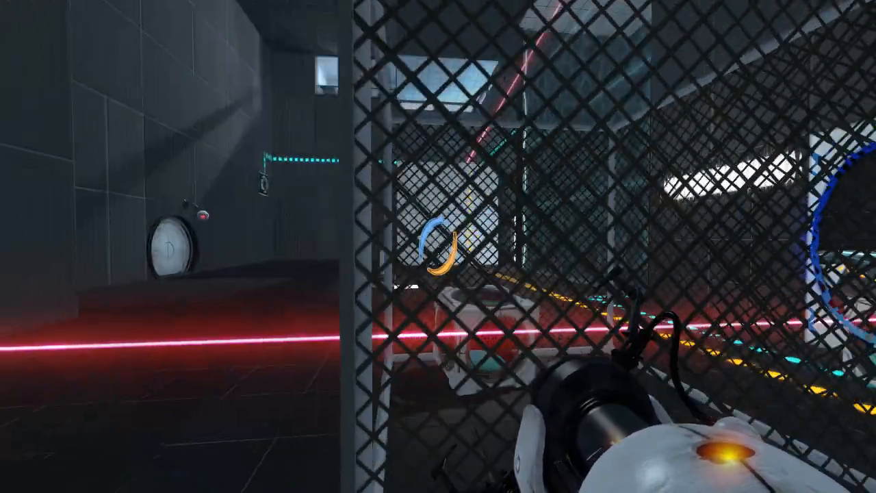
mouse_move(438, 247)
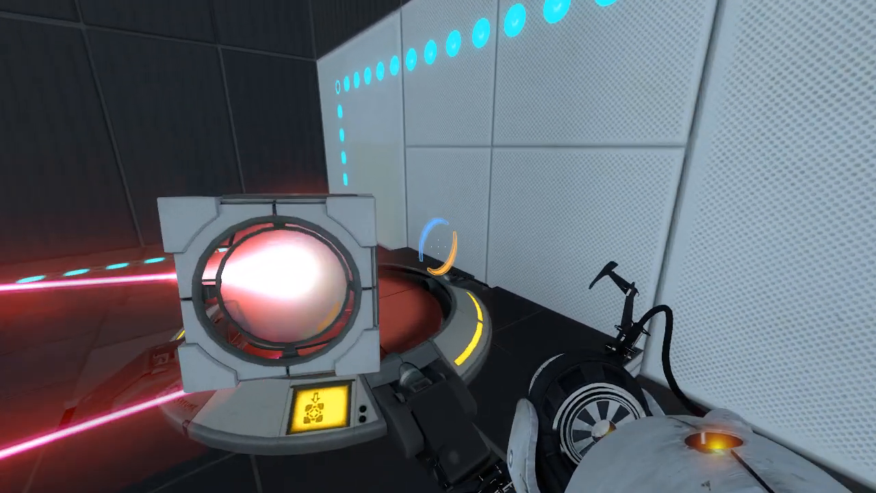
Step: Start the walkthrough video on the Precipice map's Steam Workshop page
left_click(437, 247)
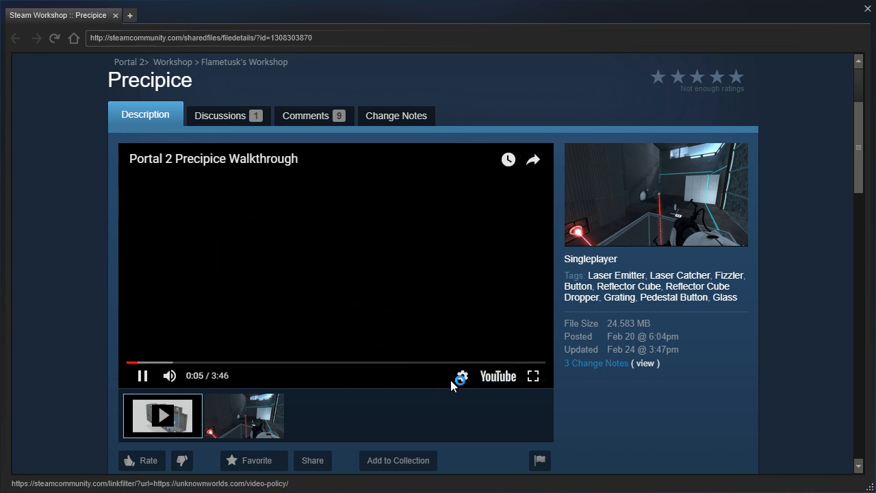
Step: Play the Precipice Walkthrough video and skip ahead on its timeline to about 0:34
left_click(462, 375)
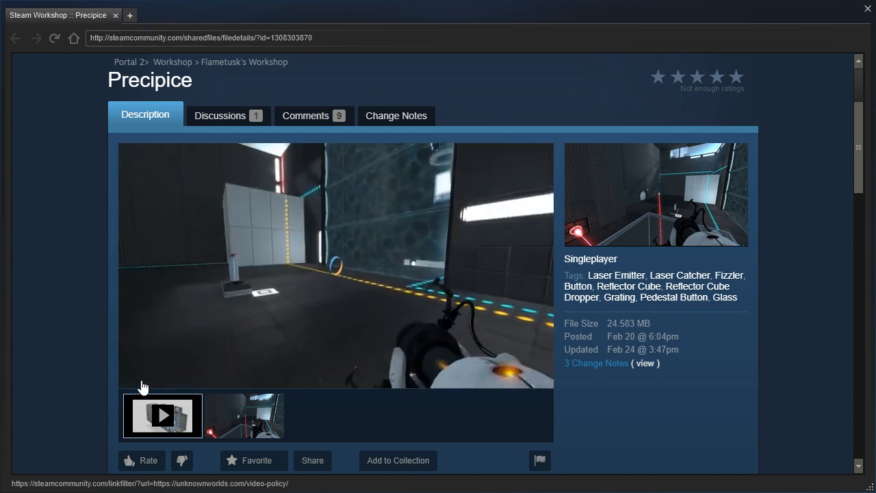
left_click(161, 415)
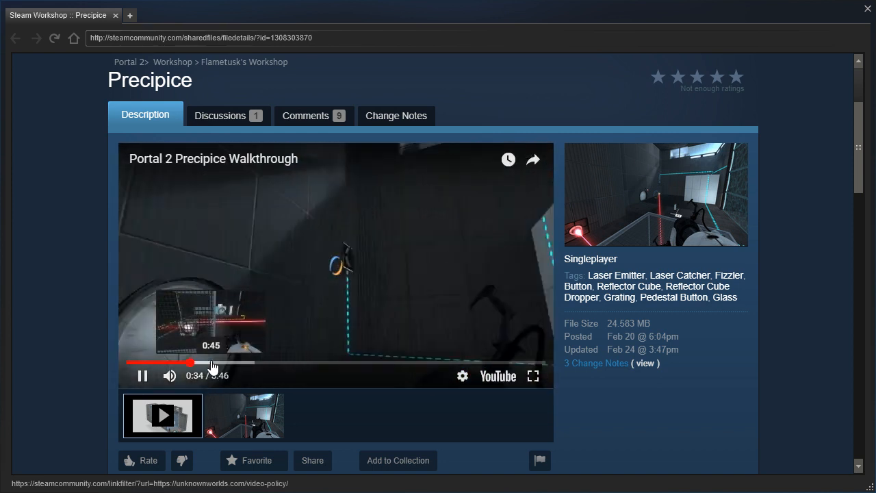